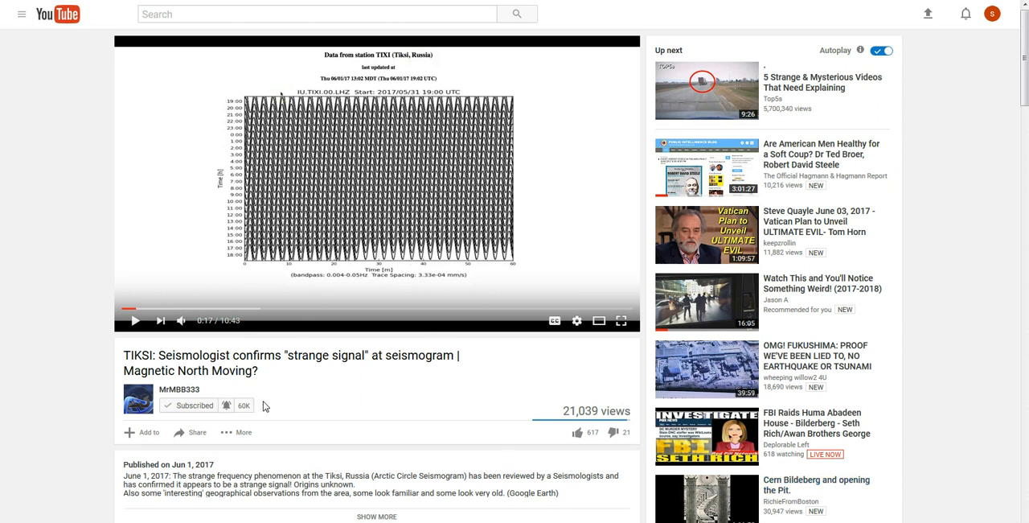
{"action": "mouse_move", "coordinate": [173, 395]}
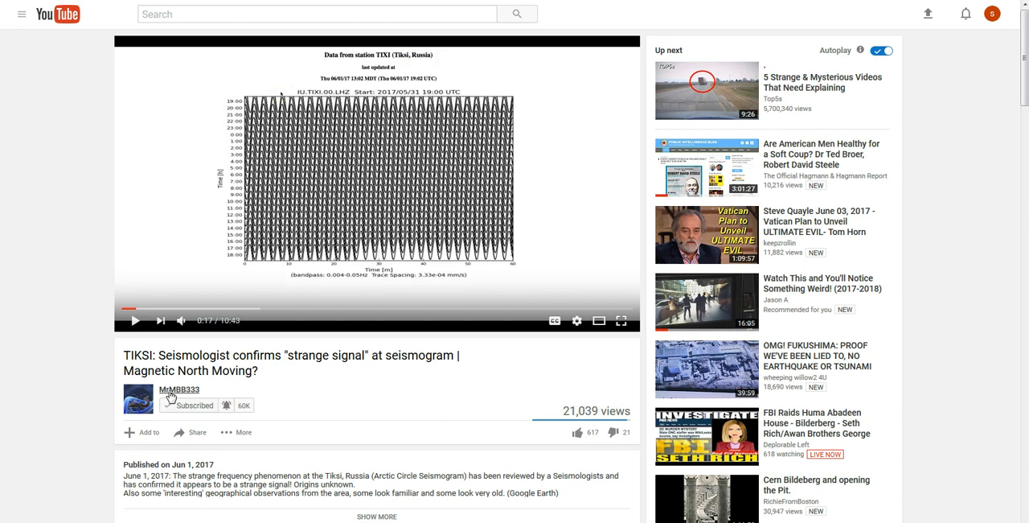
{"action": "mouse_move", "coordinate": [178, 389]}
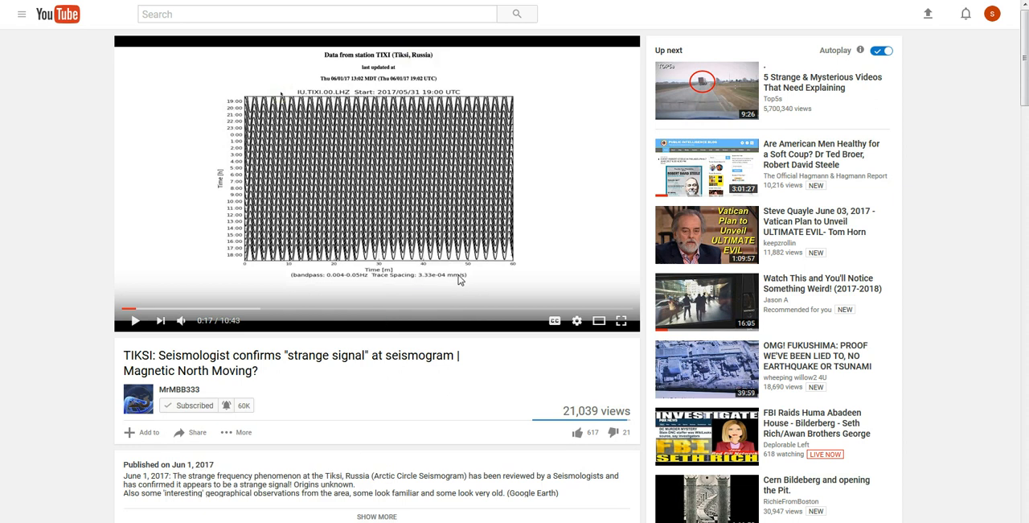
{"action": "mouse_move", "coordinate": [318, 176]}
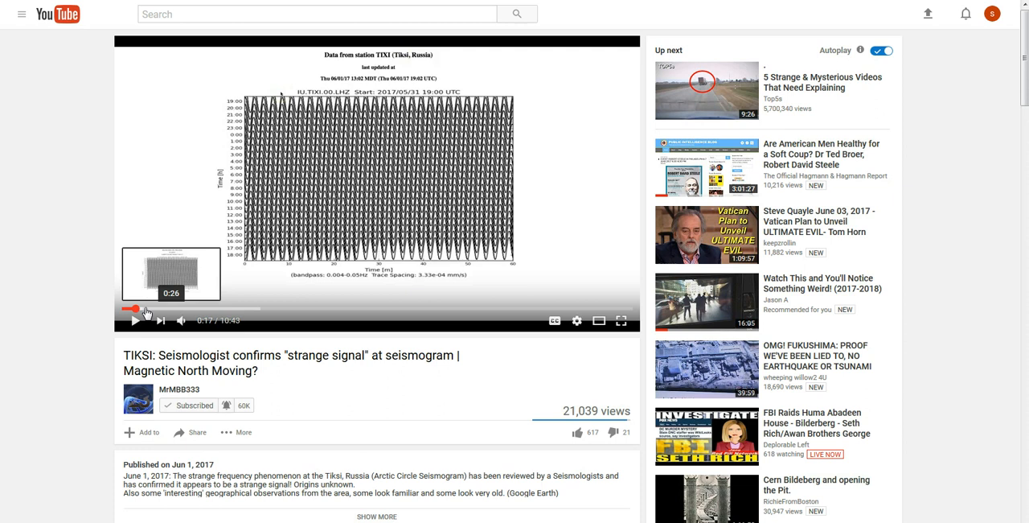
{"action": "mouse_move", "coordinate": [164, 312]}
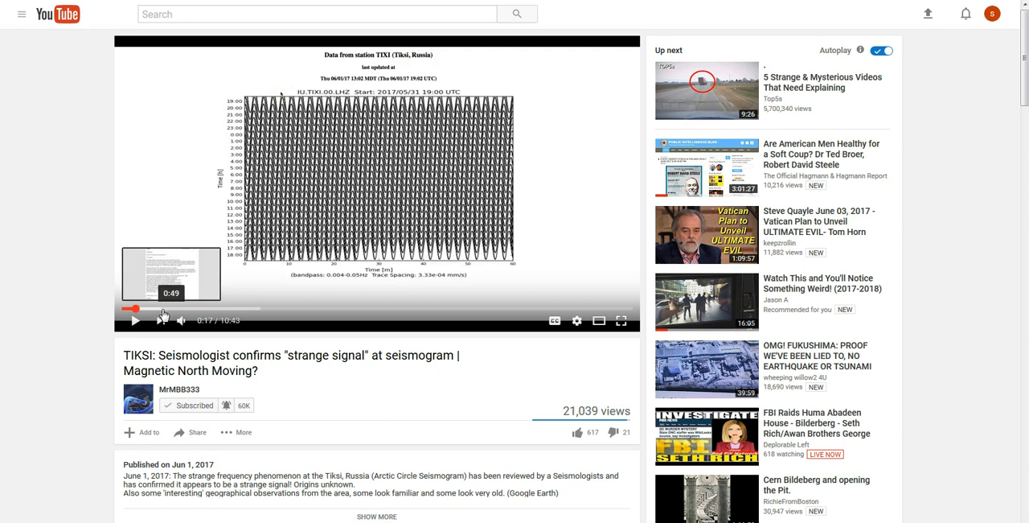
{"action": "mouse_move", "coordinate": [254, 315]}
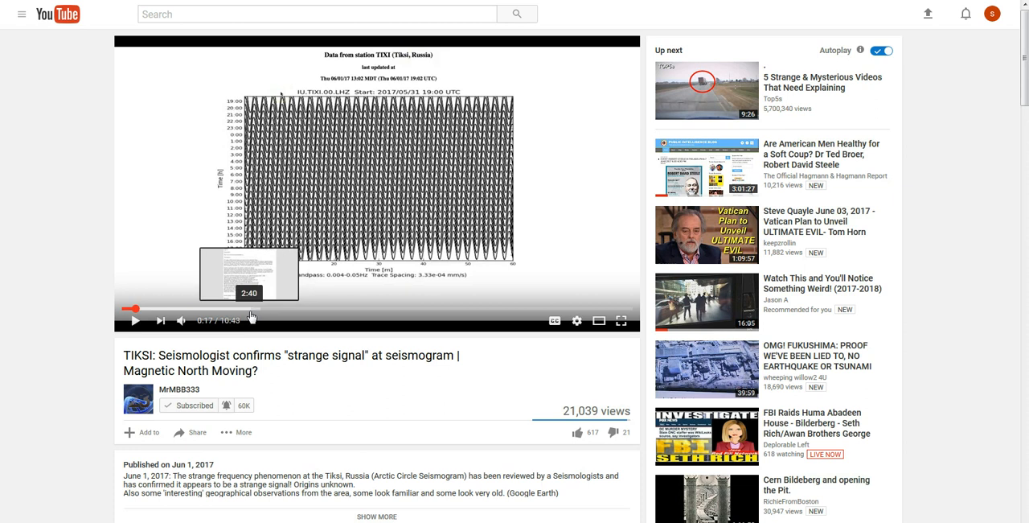
Step: Choose LHC Page 1 from the display page list, leaving the LEIR Fixdisplay pulse waveforms
{"action": "left_click", "coordinate": [251, 308]}
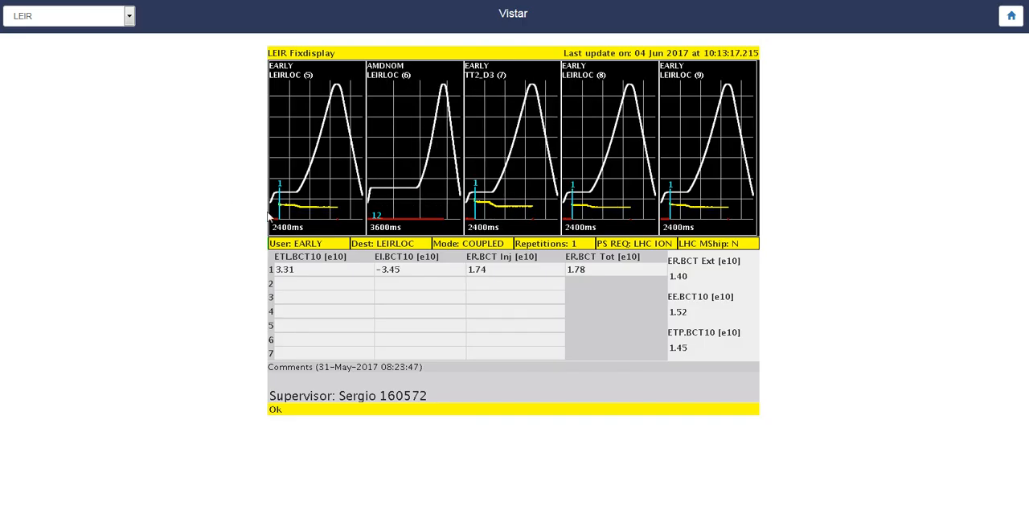
{"action": "mouse_move", "coordinate": [199, 196]}
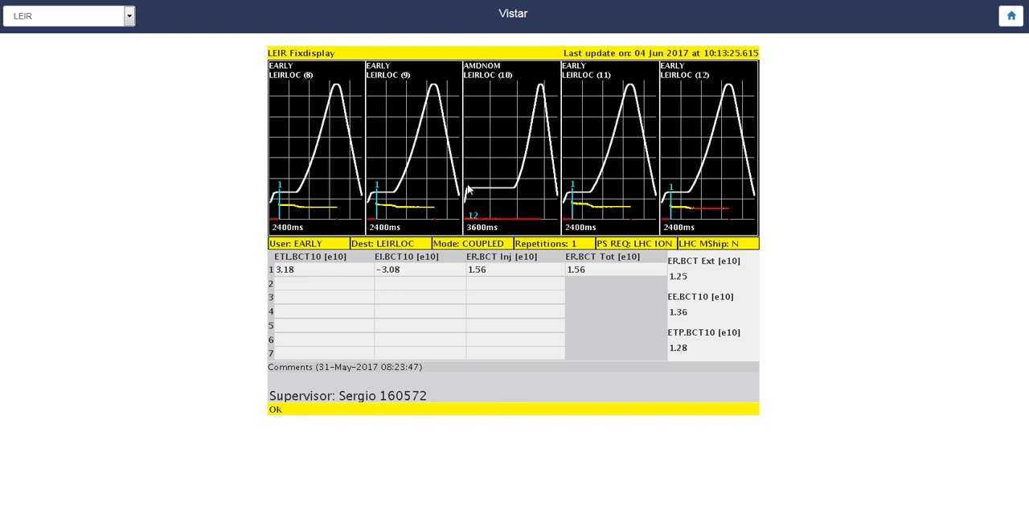
{"action": "mouse_move", "coordinate": [685, 164]}
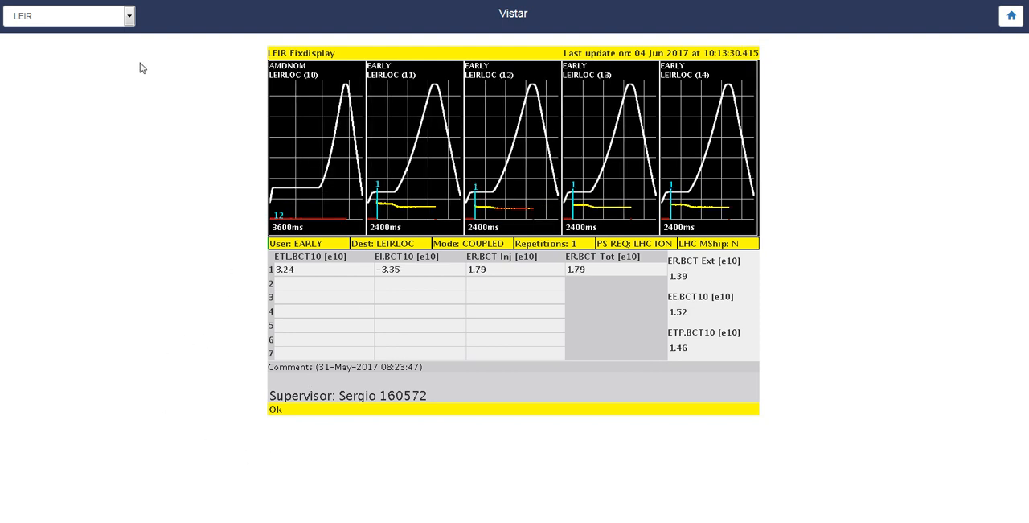
{"action": "left_click", "coordinate": [125, 18]}
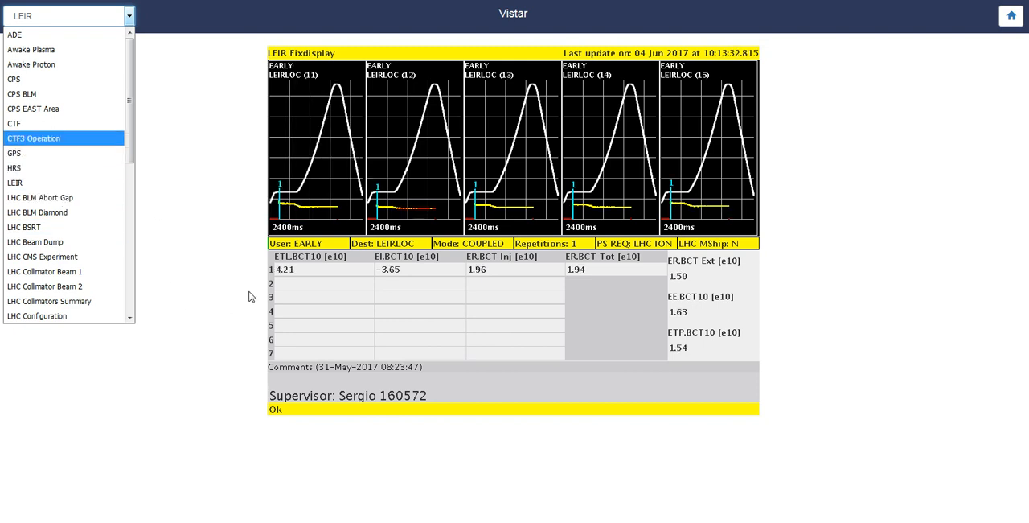
{"action": "mouse_move", "coordinate": [277, 138]}
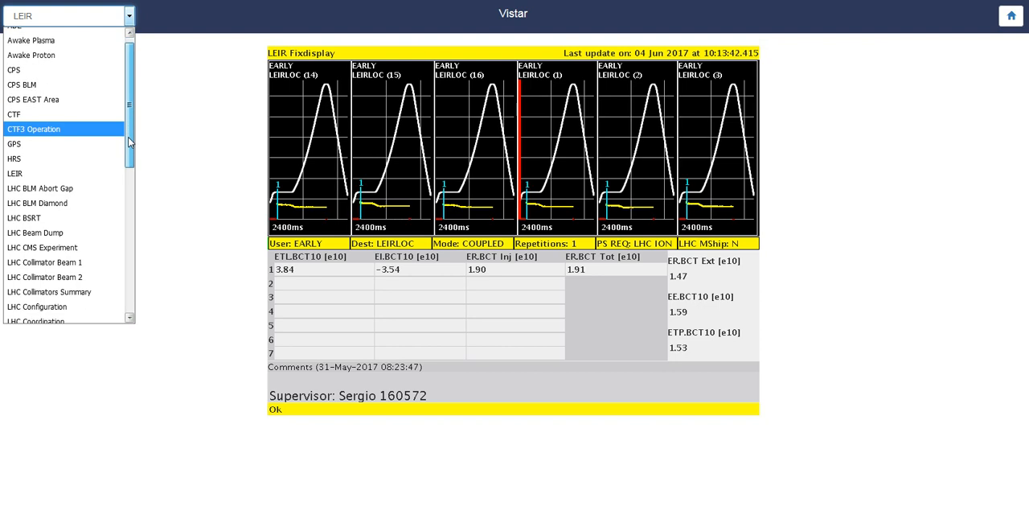
{"action": "scroll", "scroll_direction": "down", "scroll_amount": 3}
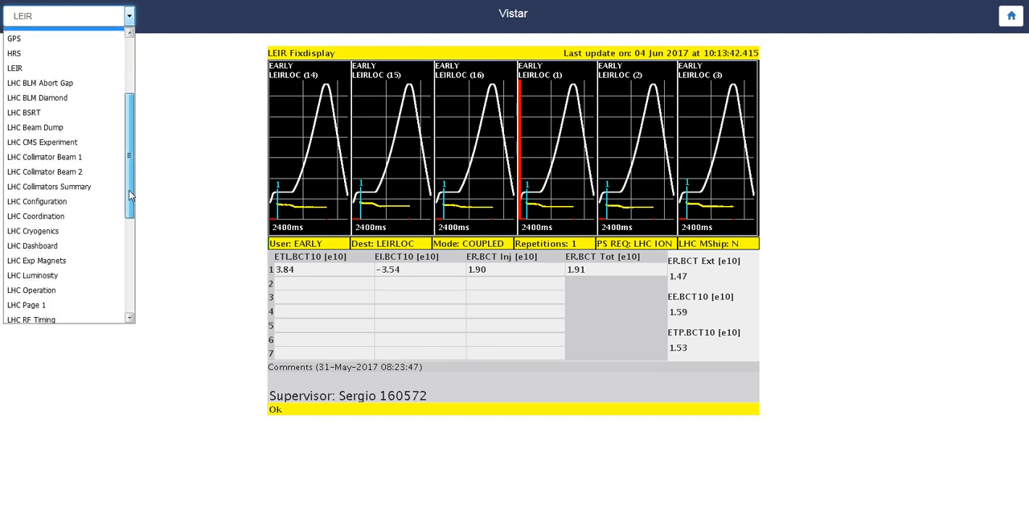
{"action": "left_click", "coordinate": [26, 306]}
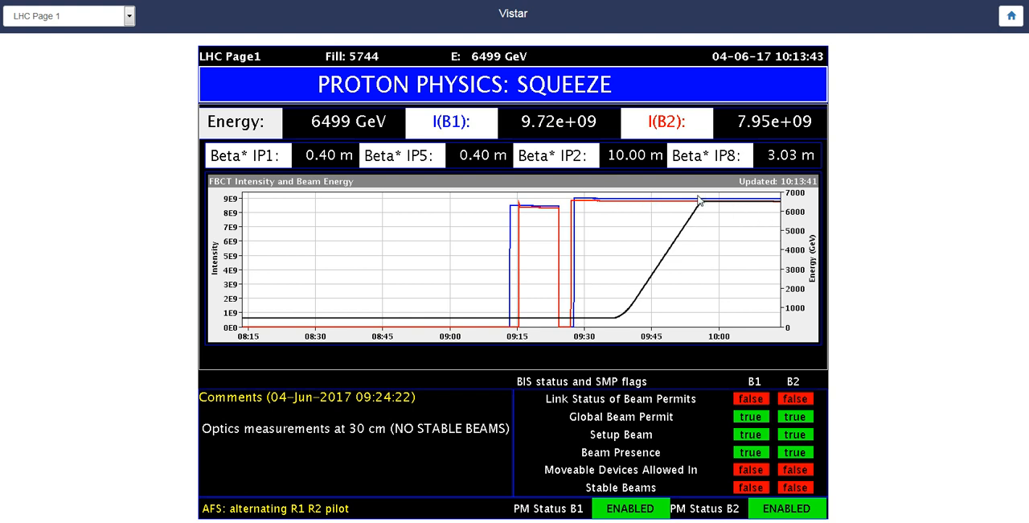
{"action": "mouse_move", "coordinate": [548, 157]}
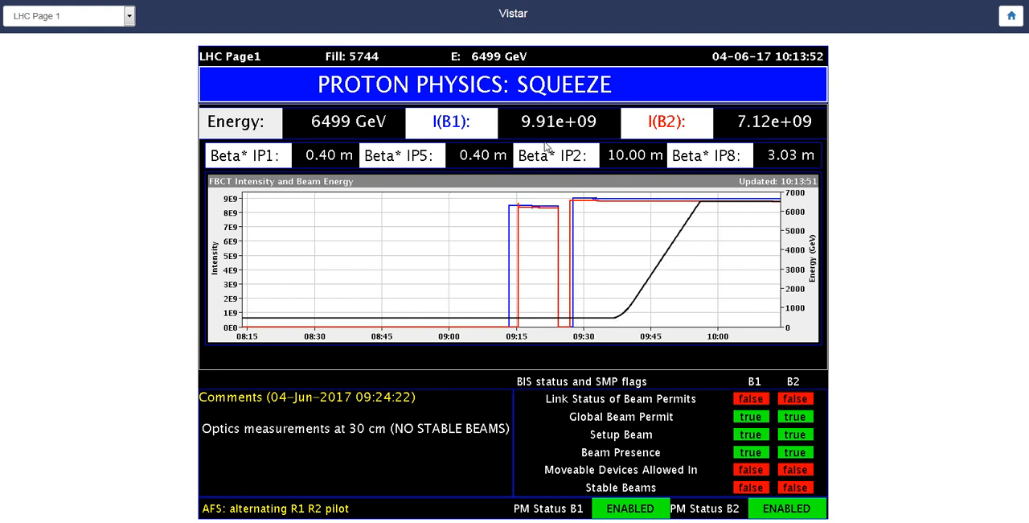
{"action": "mouse_move", "coordinate": [599, 251]}
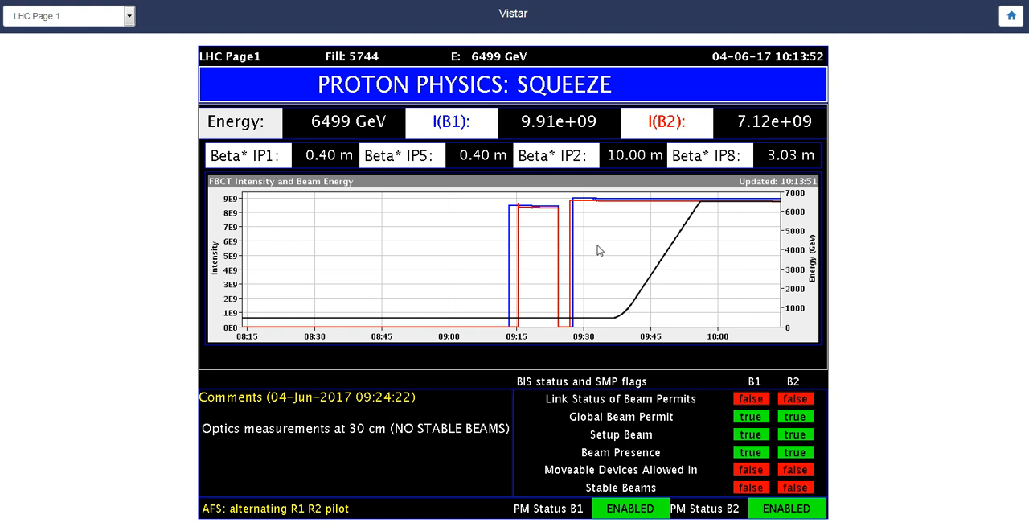
Step: Choose SPS LARGER 4 from the page list, replacing the LHC Page 1 proton physics overview
{"action": "left_click", "coordinate": [127, 17]}
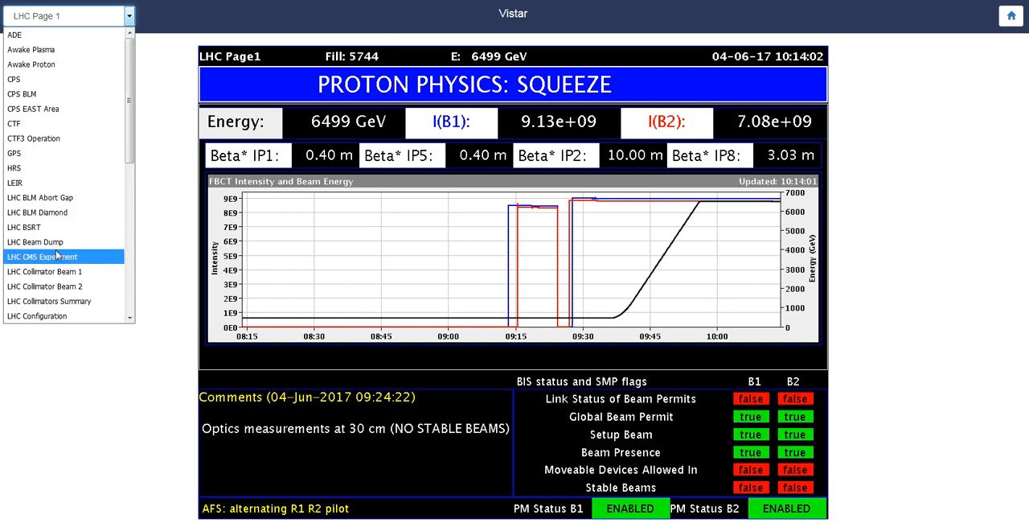
{"action": "mouse_move", "coordinate": [62, 262]}
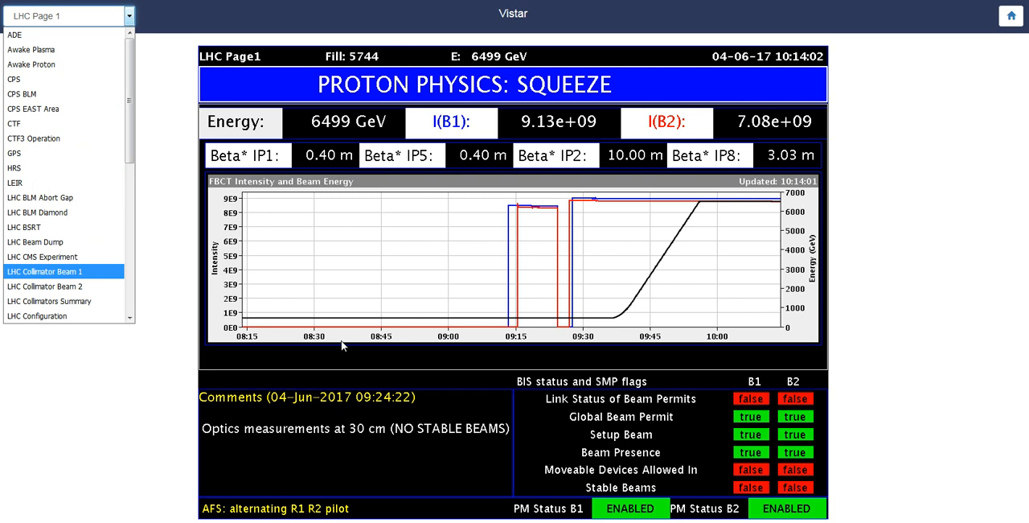
{"action": "mouse_move", "coordinate": [585, 250]}
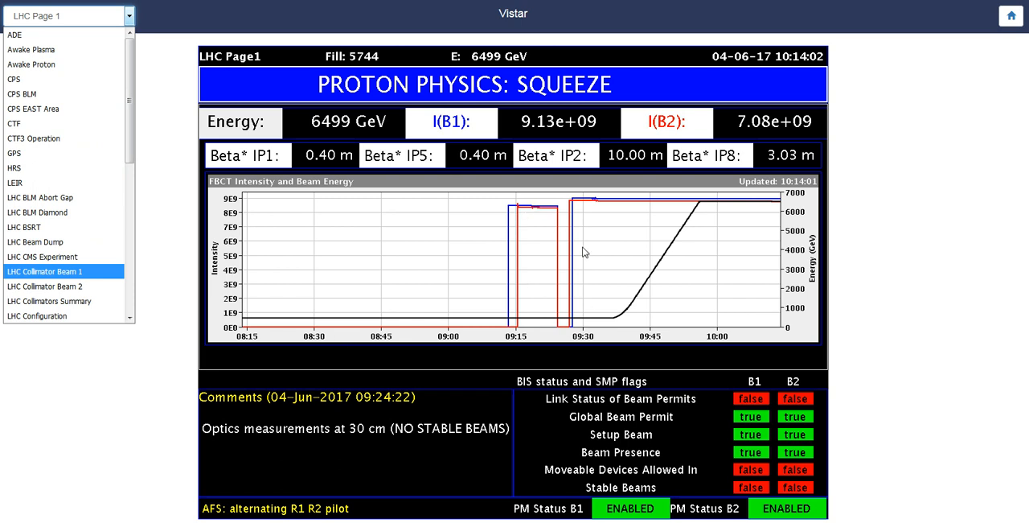
{"action": "mouse_move", "coordinate": [717, 225]}
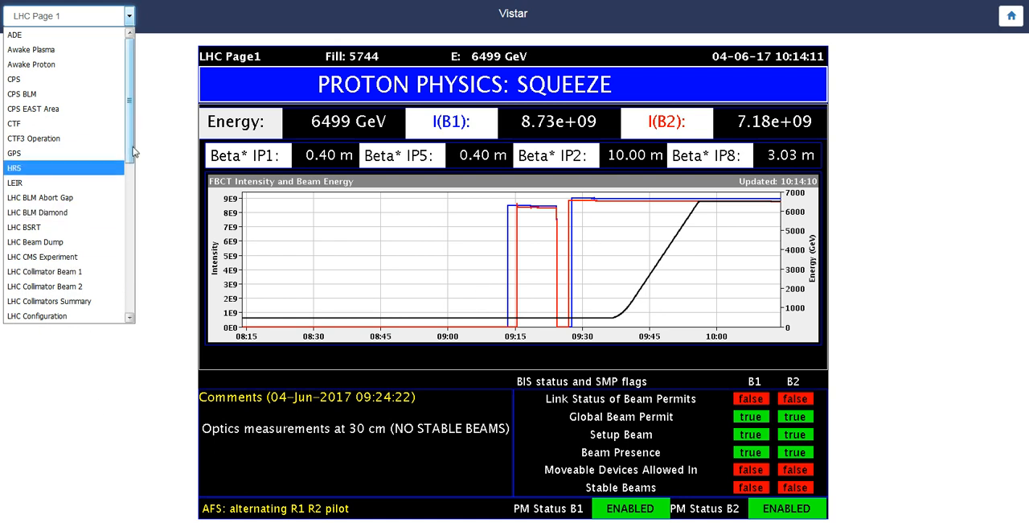
{"action": "scroll", "scroll_direction": "down", "scroll_amount": 3}
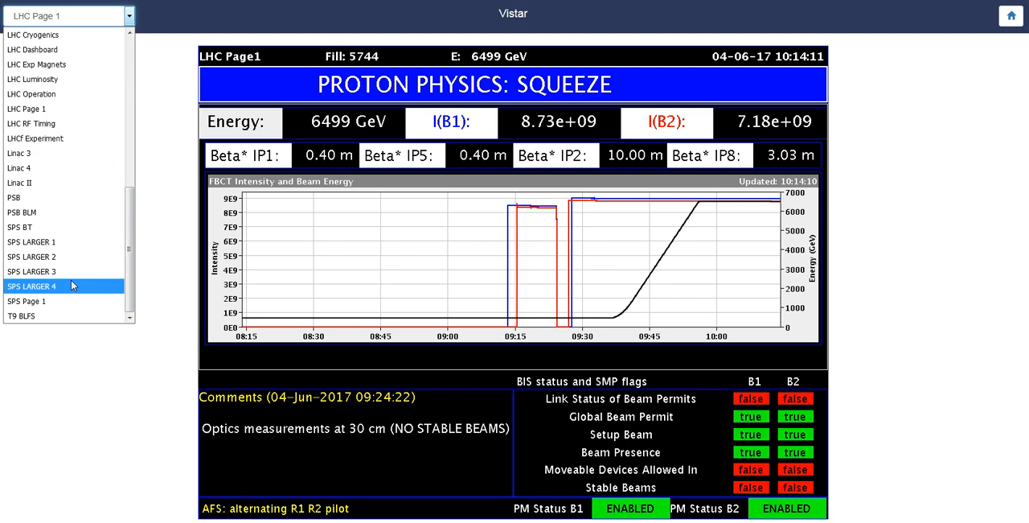
{"action": "left_click", "coordinate": [33, 284]}
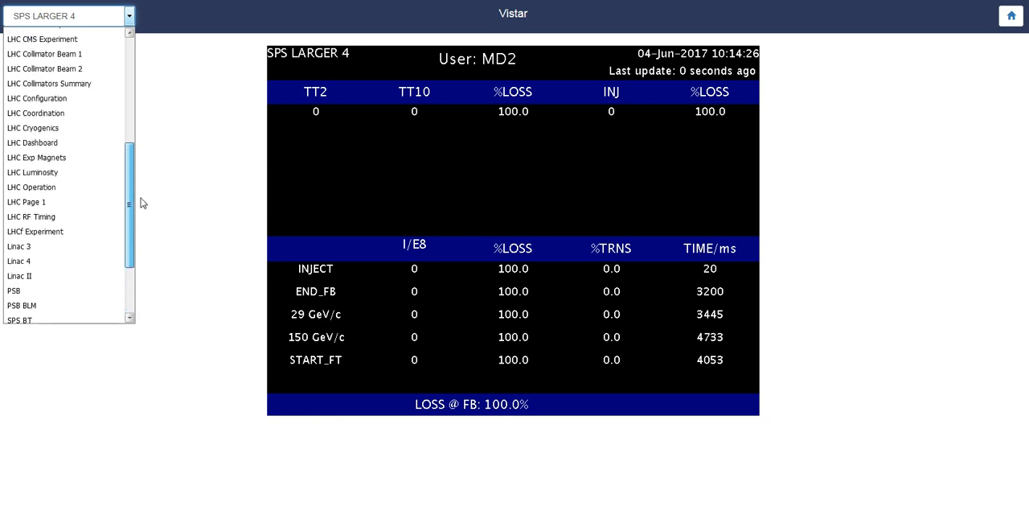
Step: Move to the LHC RF Timing display, then on to the LEIR Fixdisplay with its pulse waveforms
{"action": "left_click", "coordinate": [31, 215]}
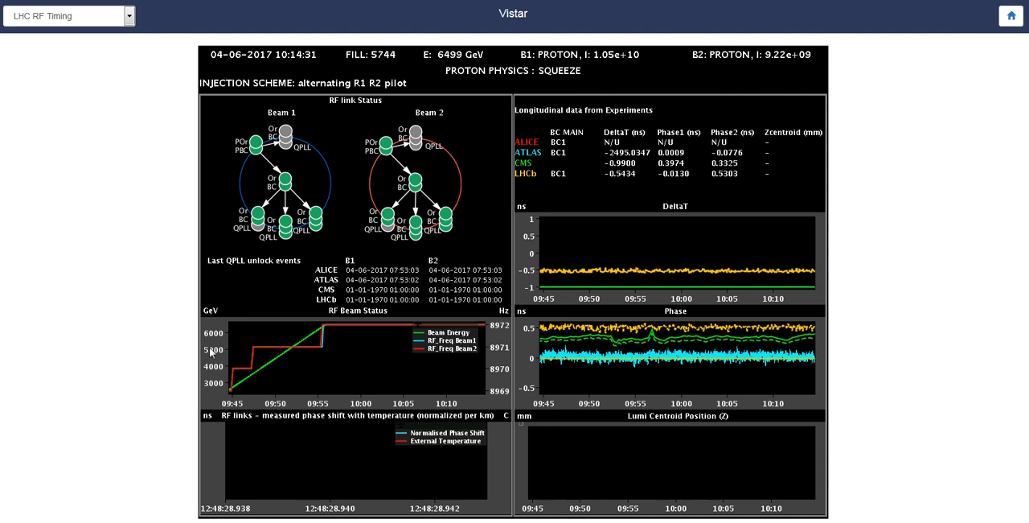
{"action": "mouse_move", "coordinate": [183, 296]}
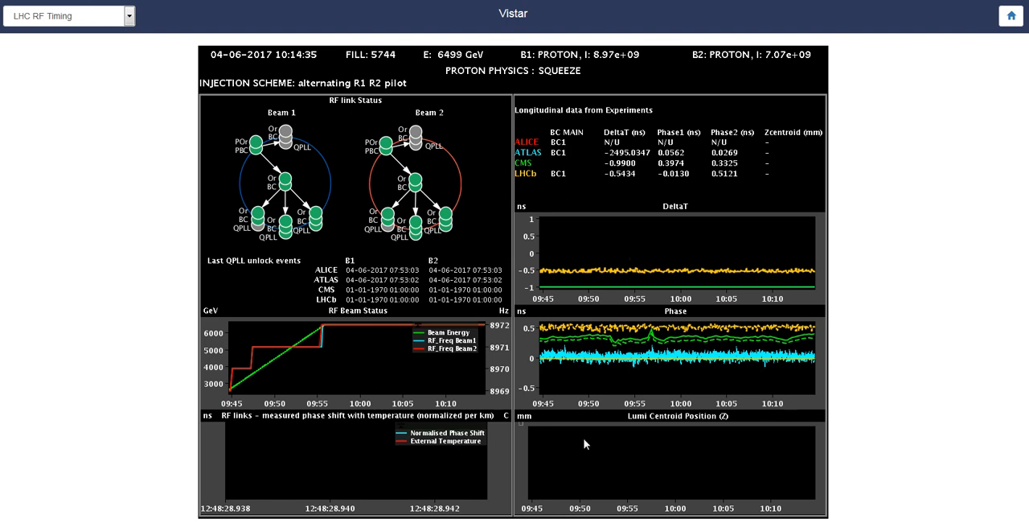
{"action": "left_click", "coordinate": [127, 17]}
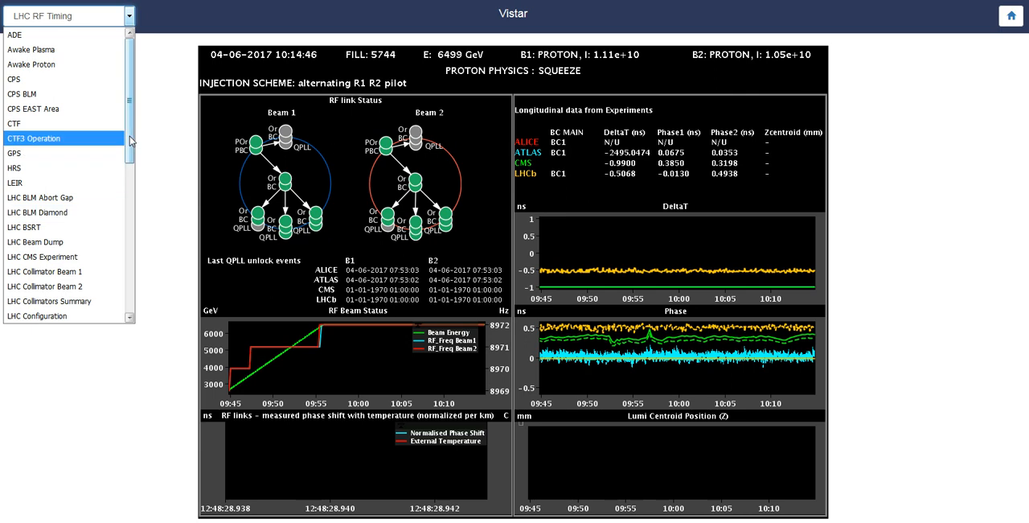
{"action": "left_click", "coordinate": [14, 184]}
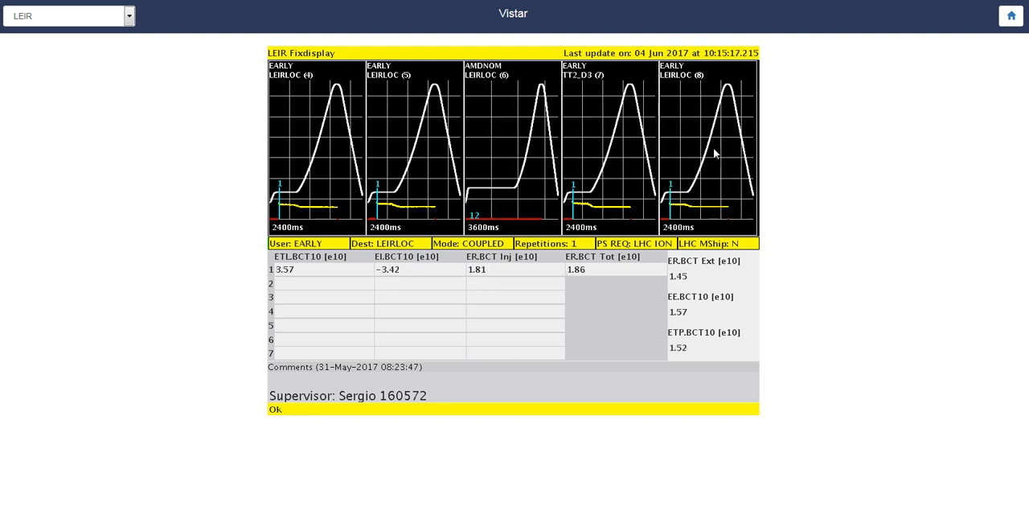
{"action": "mouse_move", "coordinate": [537, 187]}
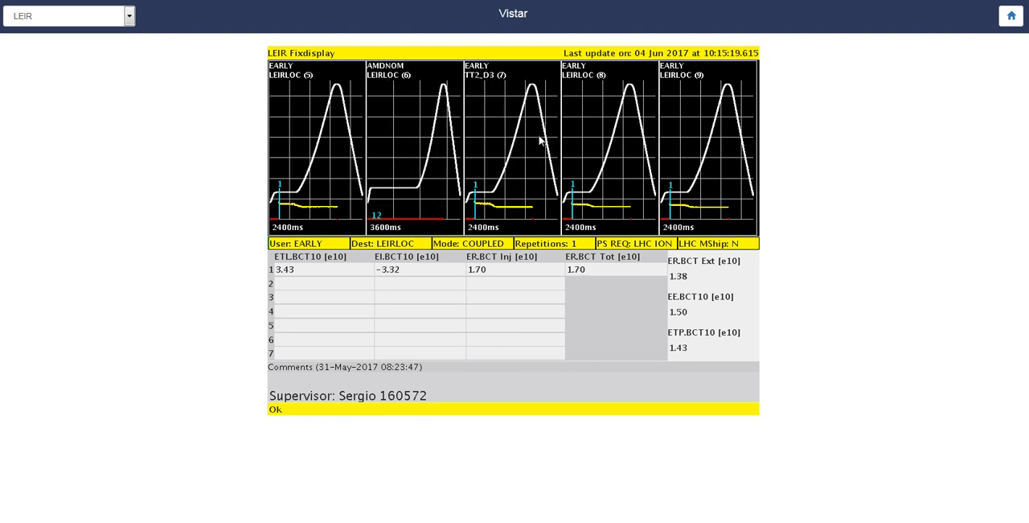
{"action": "mouse_move", "coordinate": [566, 126]}
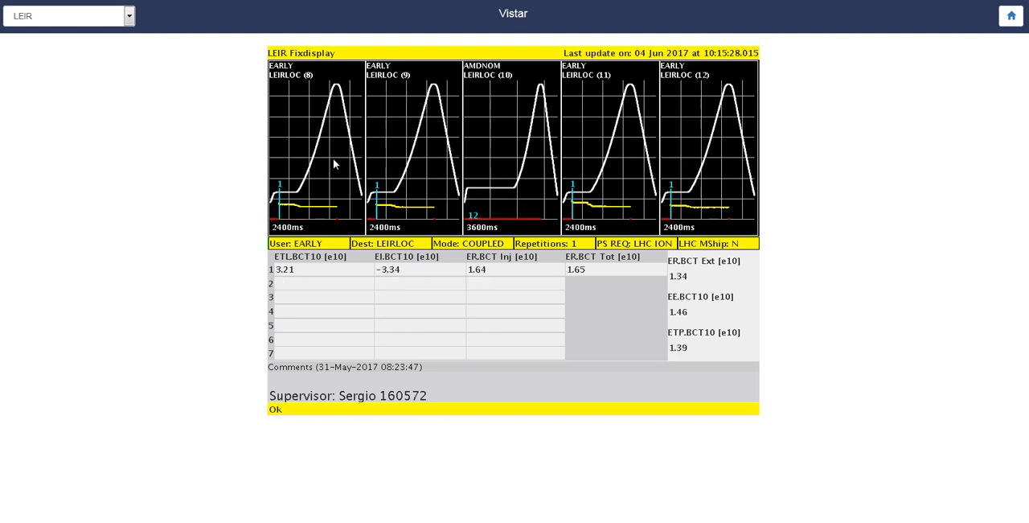
{"action": "mouse_move", "coordinate": [645, 132]}
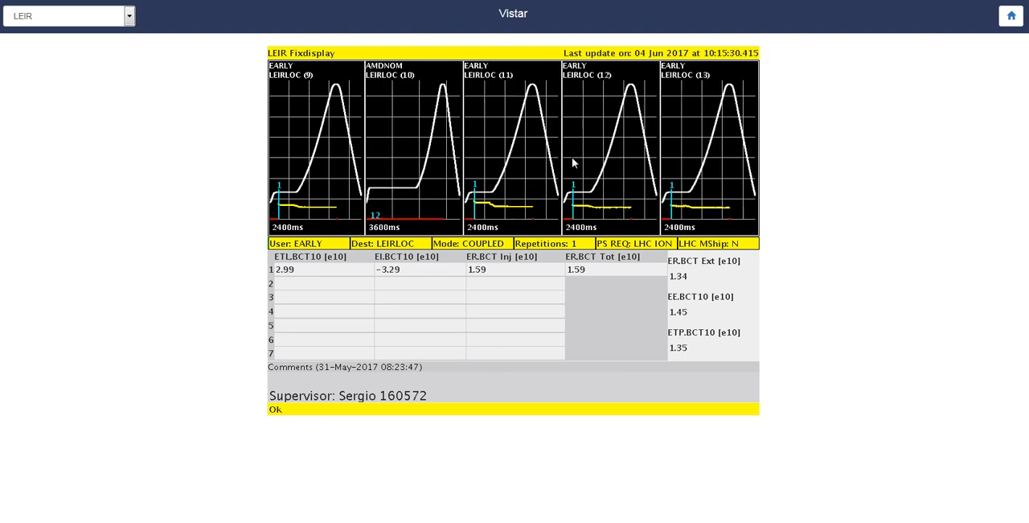
{"action": "mouse_move", "coordinate": [591, 199]}
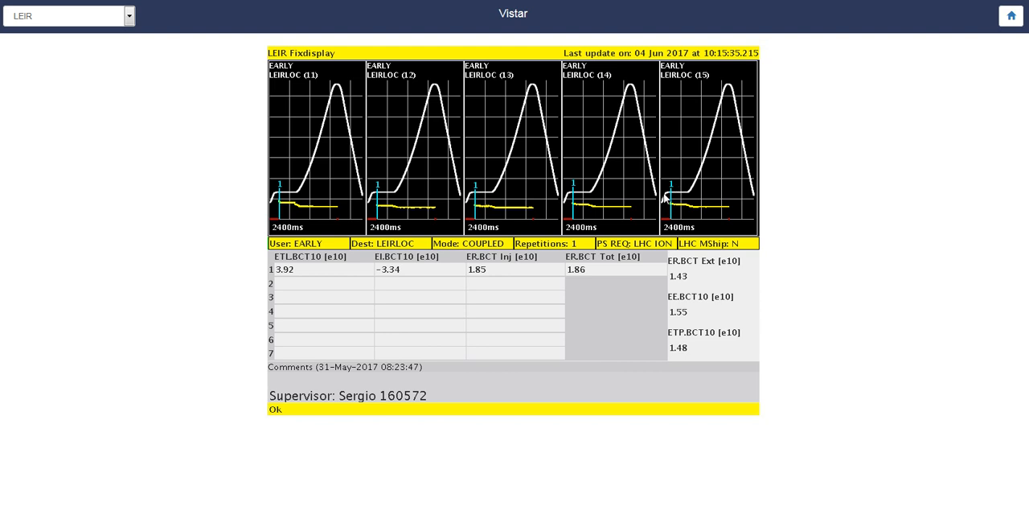
{"action": "mouse_move", "coordinate": [614, 151]}
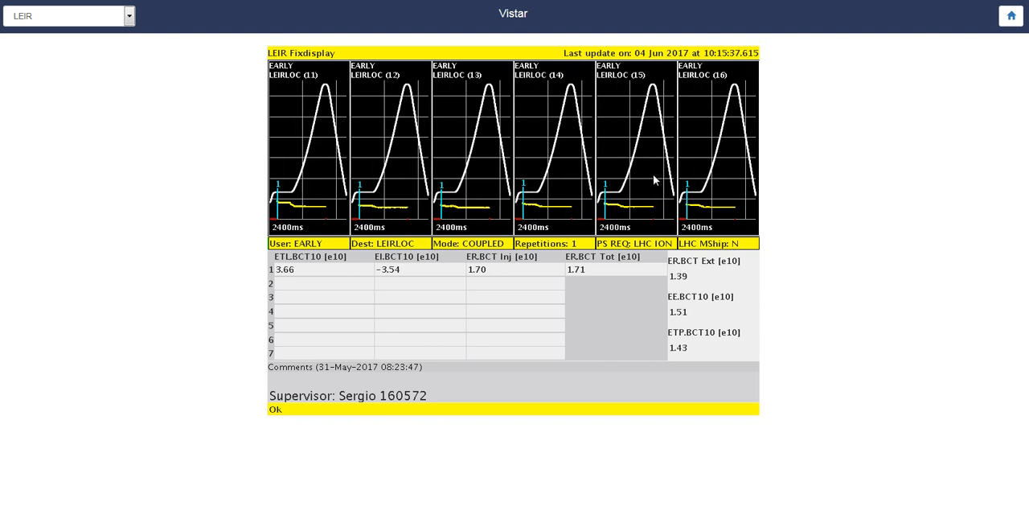
{"action": "mouse_move", "coordinate": [641, 163]}
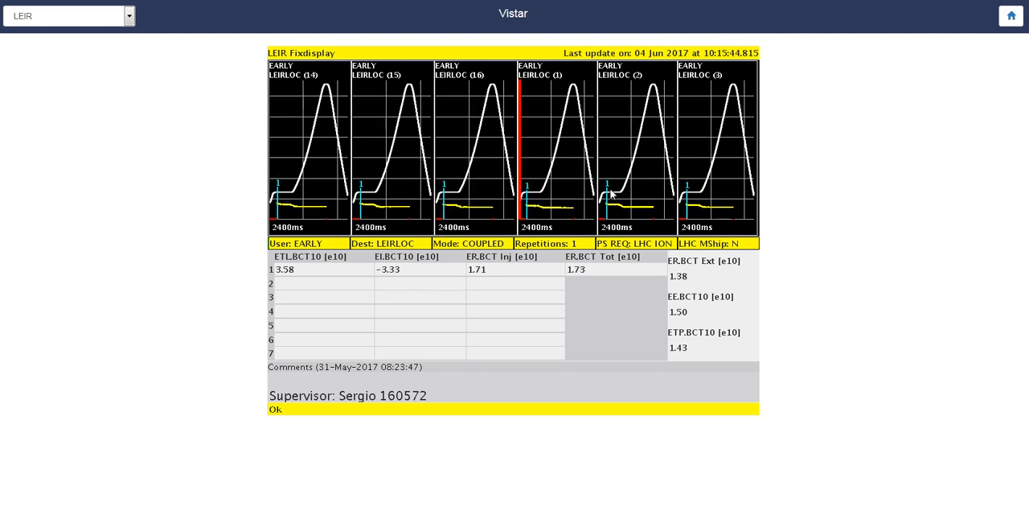
{"action": "mouse_move", "coordinate": [582, 175]}
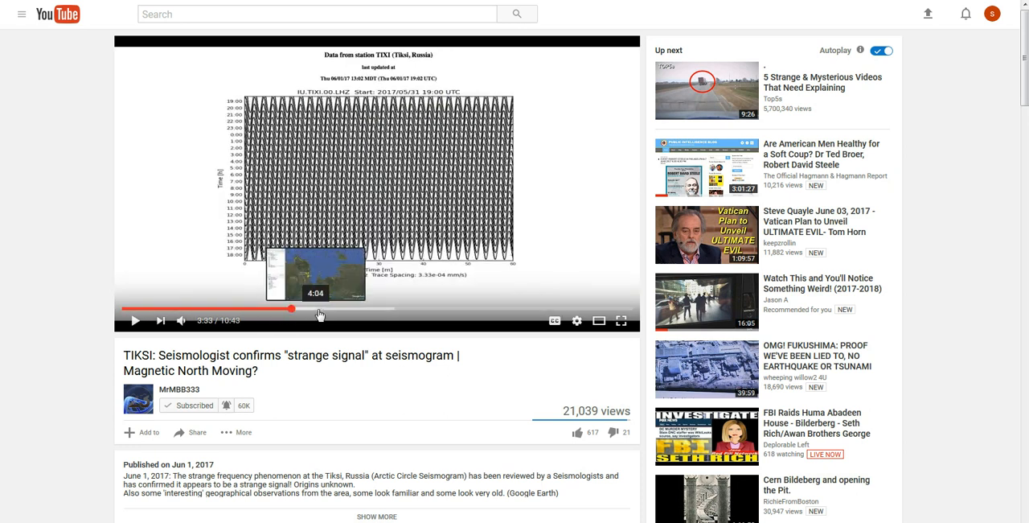
{"action": "mouse_move", "coordinate": [379, 311]}
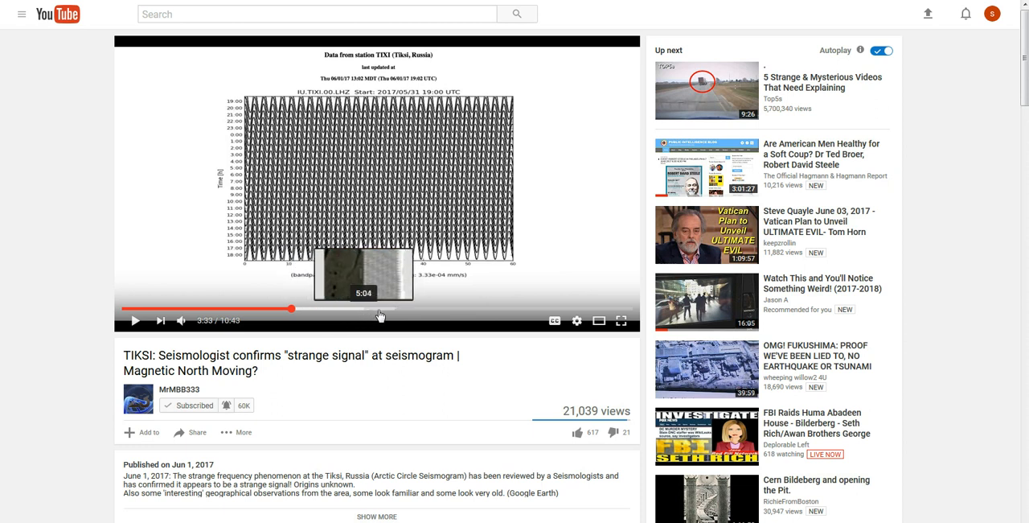
{"action": "mouse_move", "coordinate": [370, 318]}
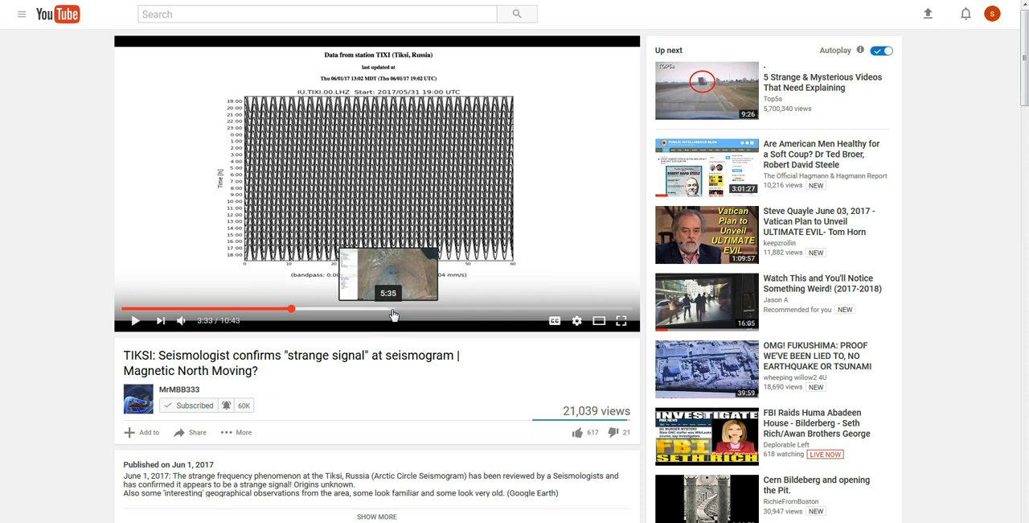
{"action": "mouse_move", "coordinate": [458, 313]}
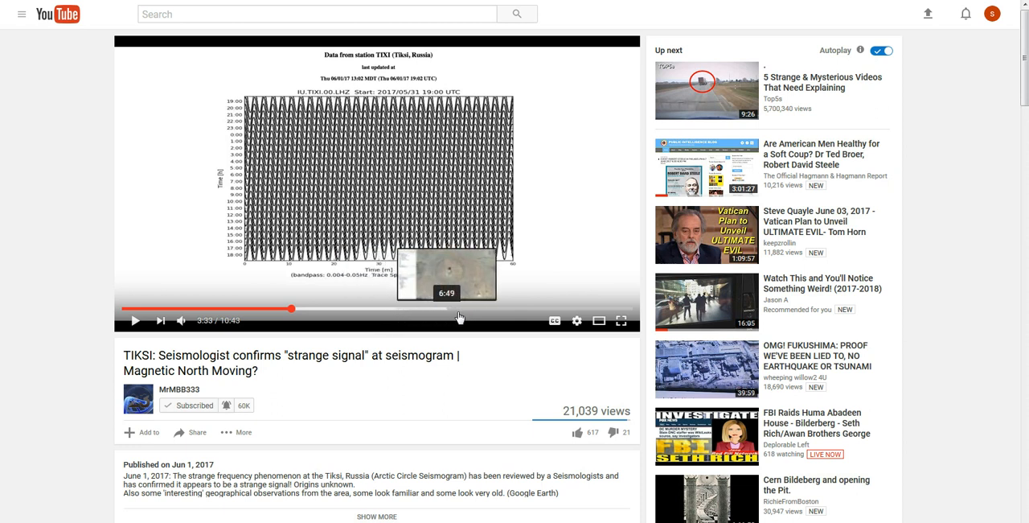
{"action": "mouse_move", "coordinate": [553, 316]}
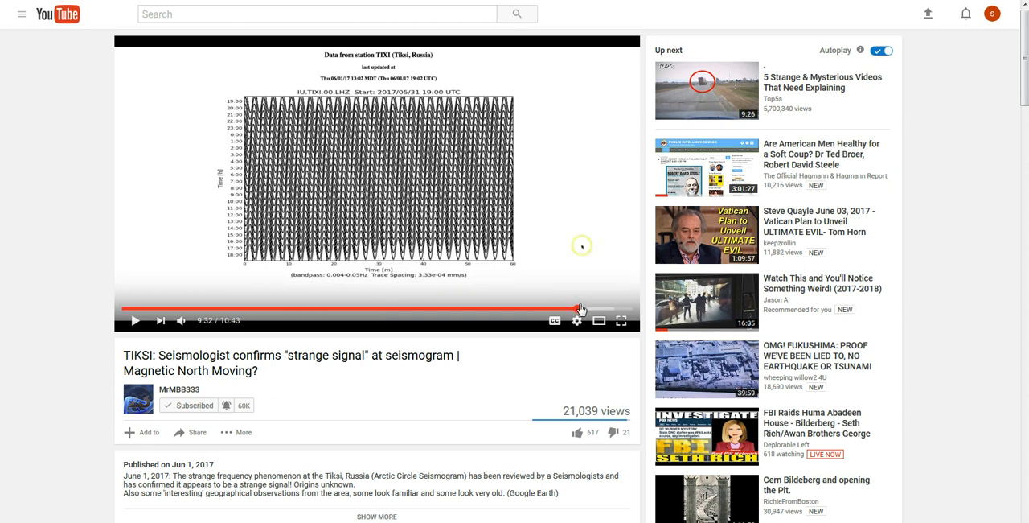
{"action": "mouse_move", "coordinate": [575, 322]}
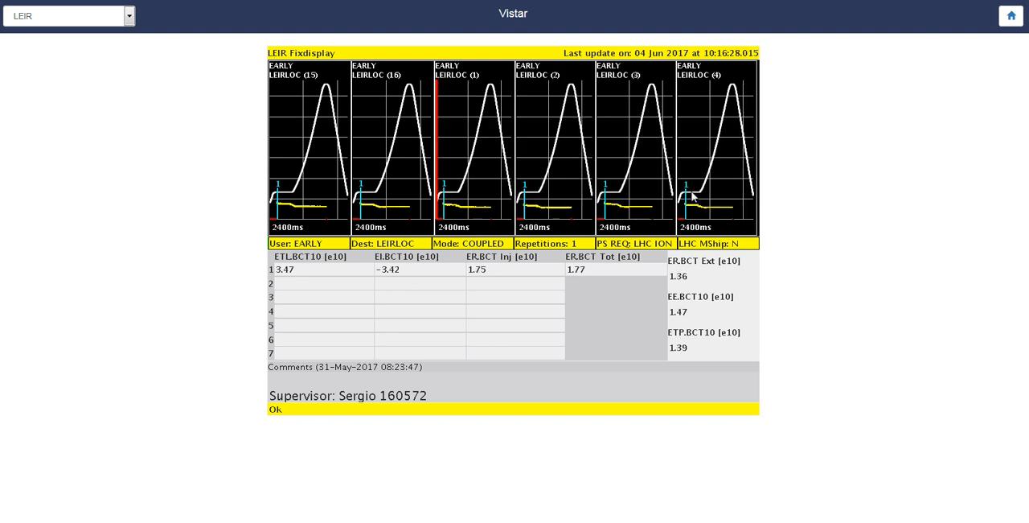
{"action": "mouse_move", "coordinate": [611, 210]}
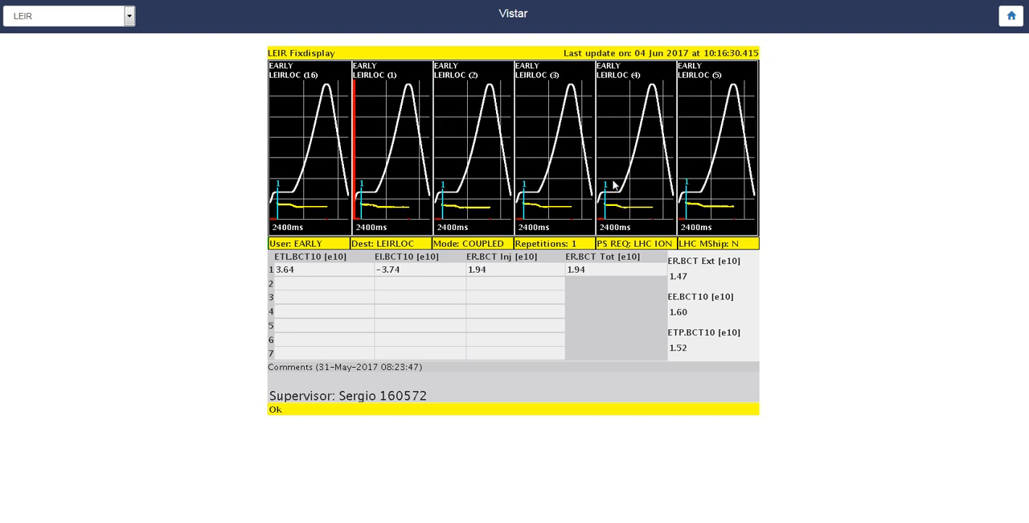
{"action": "mouse_move", "coordinate": [331, 185]}
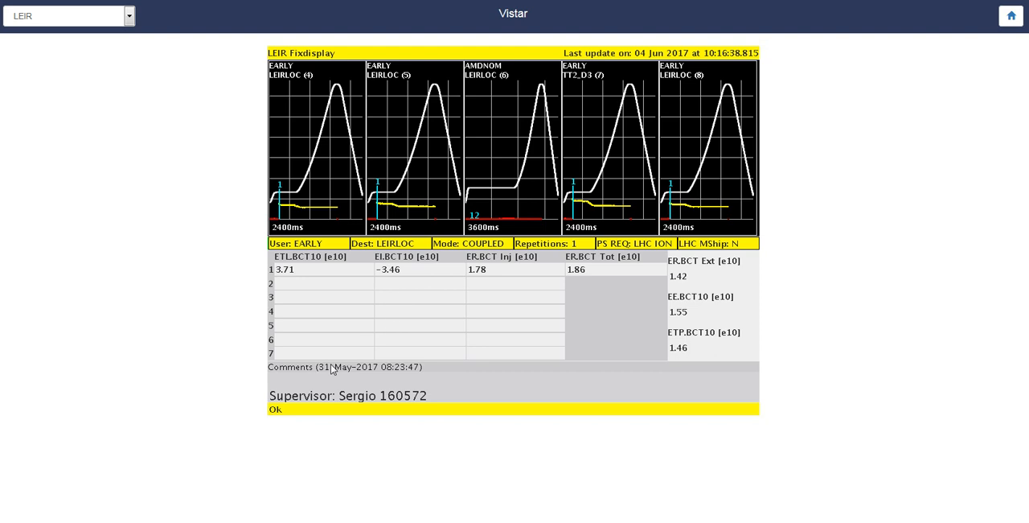
{"action": "mouse_move", "coordinate": [97, 383]}
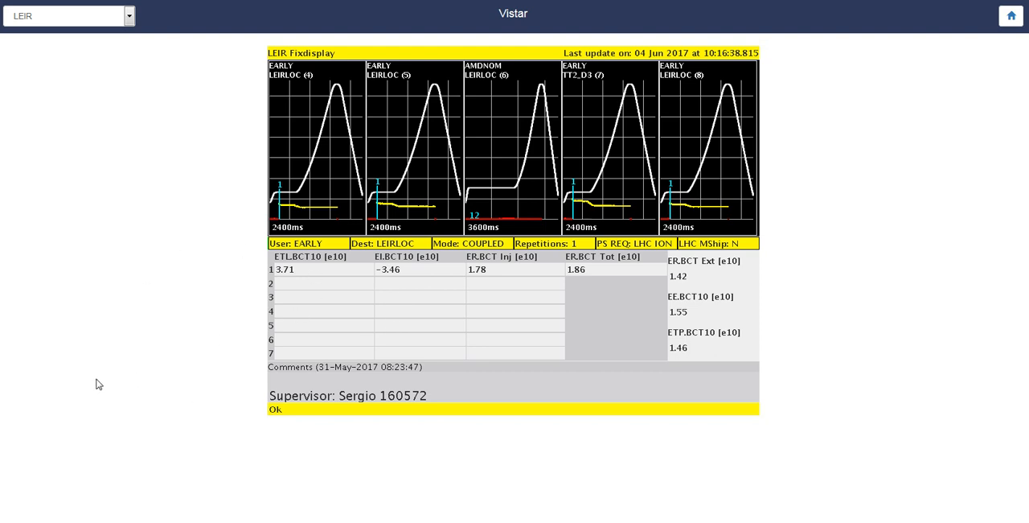